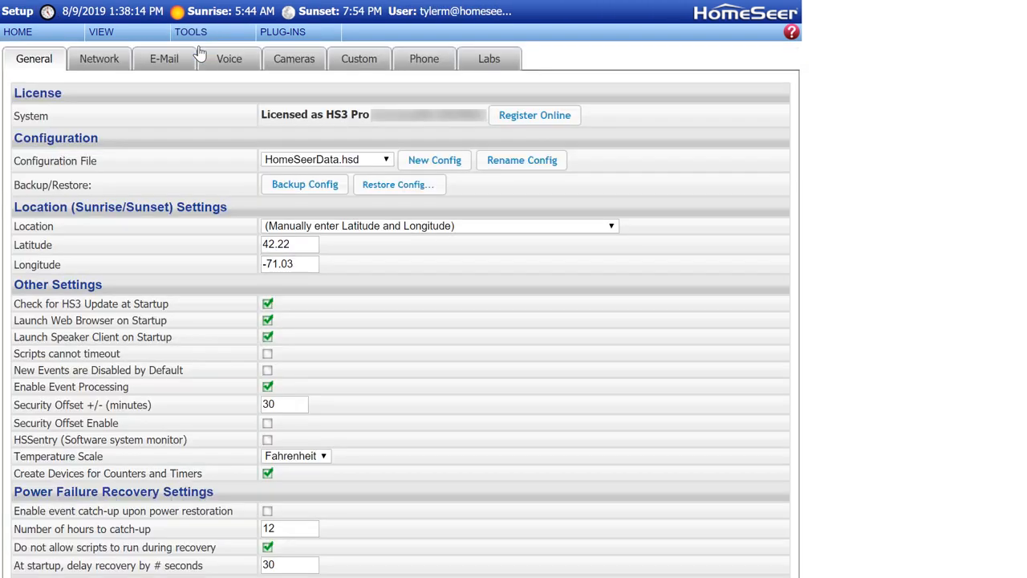
# Show the Network settings page with user accounts and web server options.
pyautogui.click(99, 58)
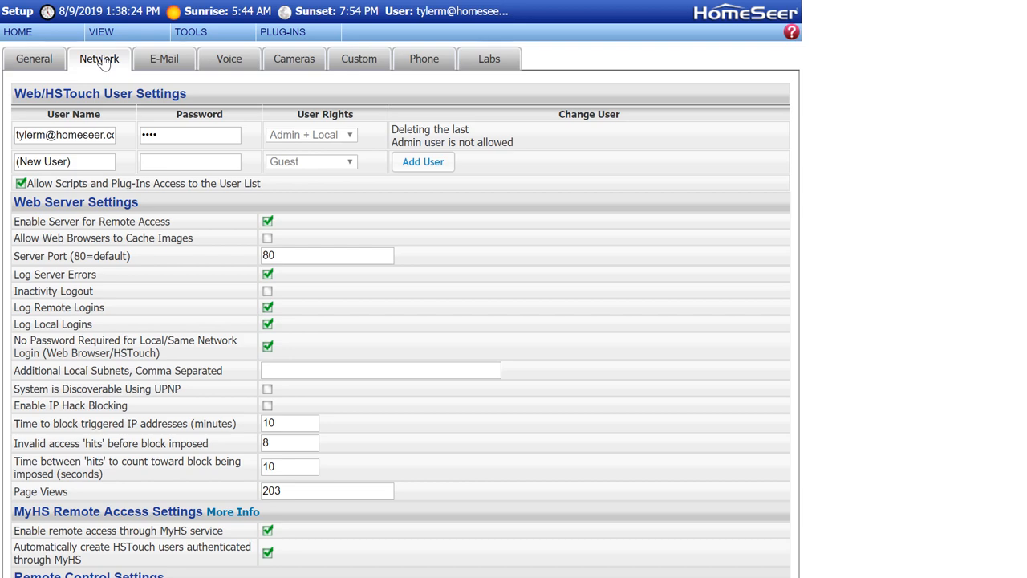
pyautogui.moveTo(294, 58)
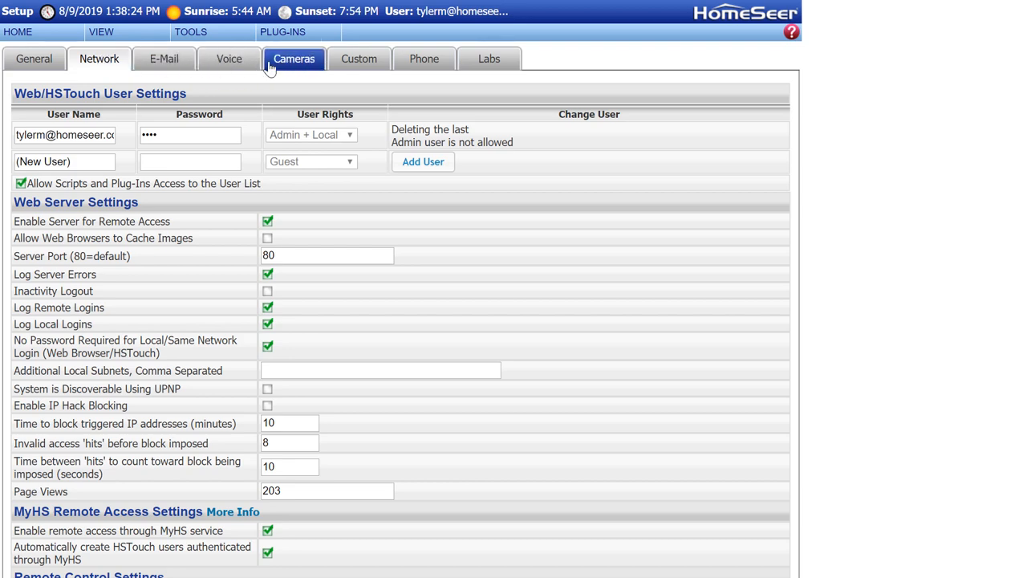
# Show the Cameras settings page with auto-discovery and manual camera setup.
pyautogui.click(294, 58)
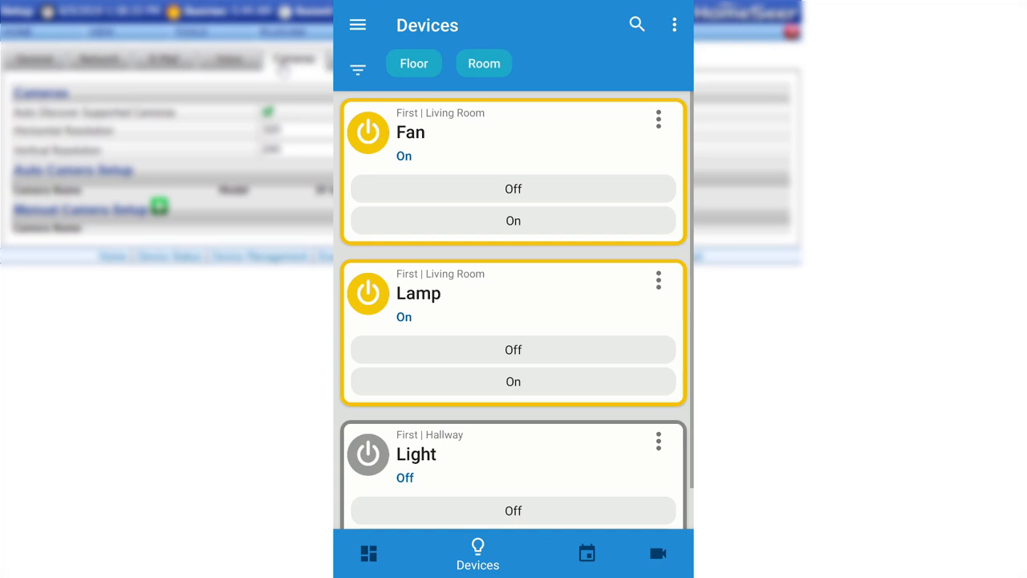
# Begin adding a new HS-CAM-I indoor camera from the Cameras section.
pyautogui.click(658, 552)
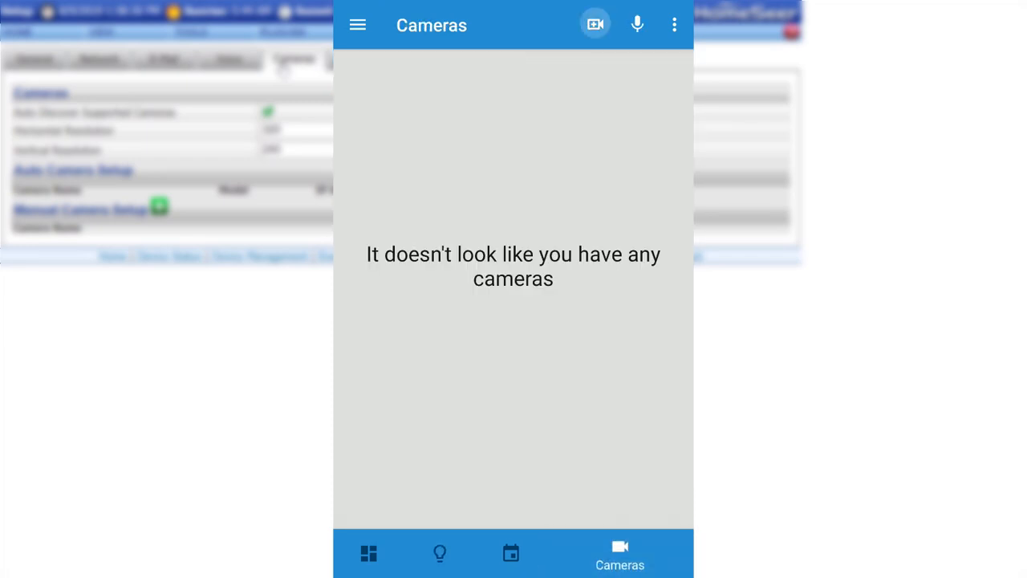
pyautogui.click(595, 24)
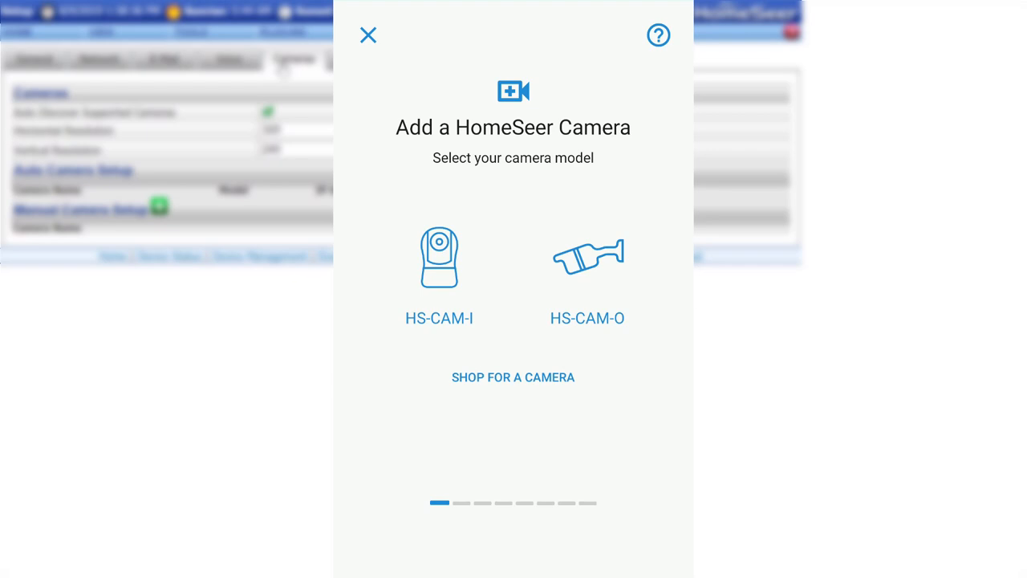
pyautogui.click(440, 257)
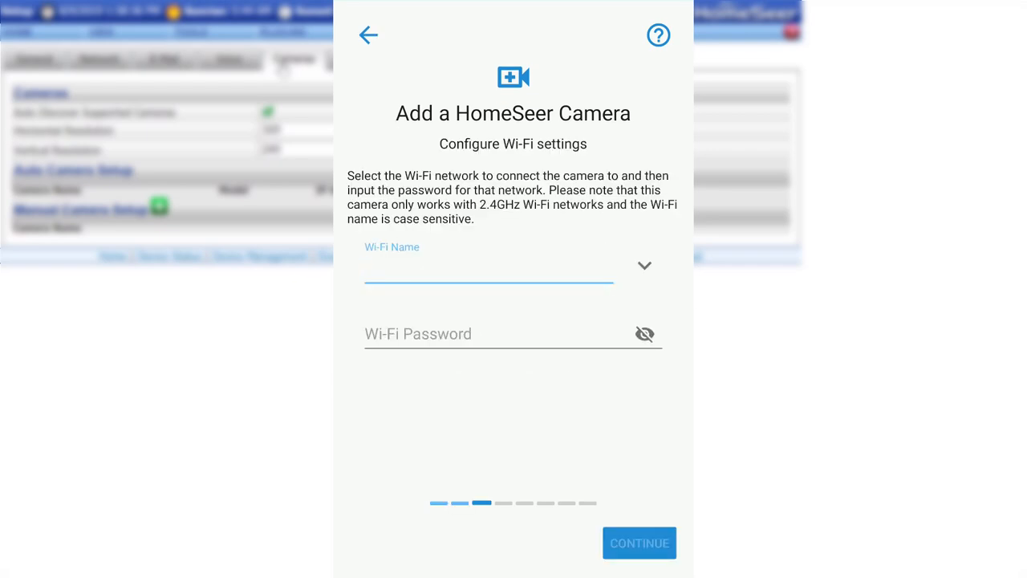
# Enter Wi-Fi name HomeSeer 2.4GHz with its password and continue to camera naming.
pyautogui.click(488, 270)
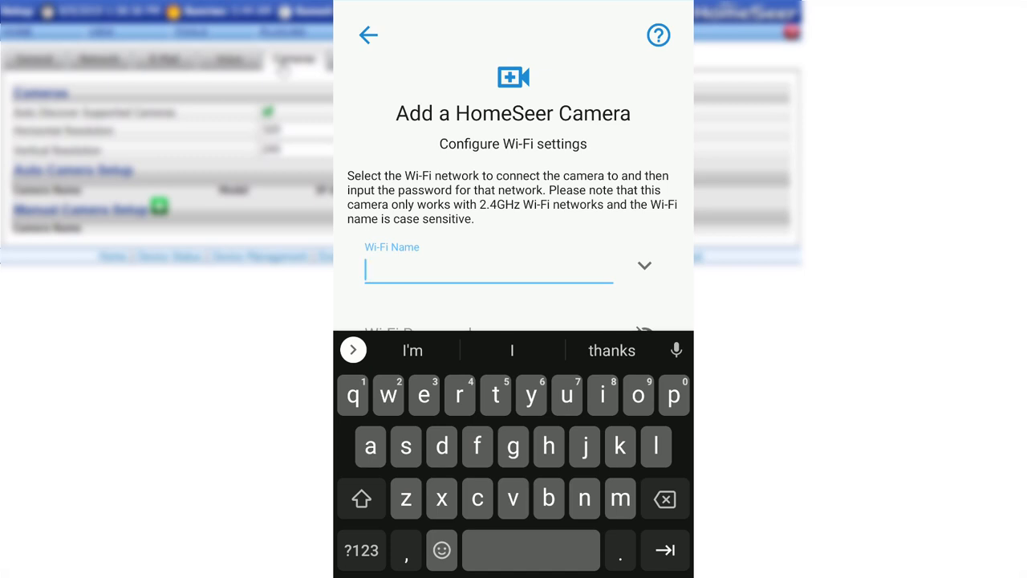
pyautogui.write('HomeSeer 2.4')
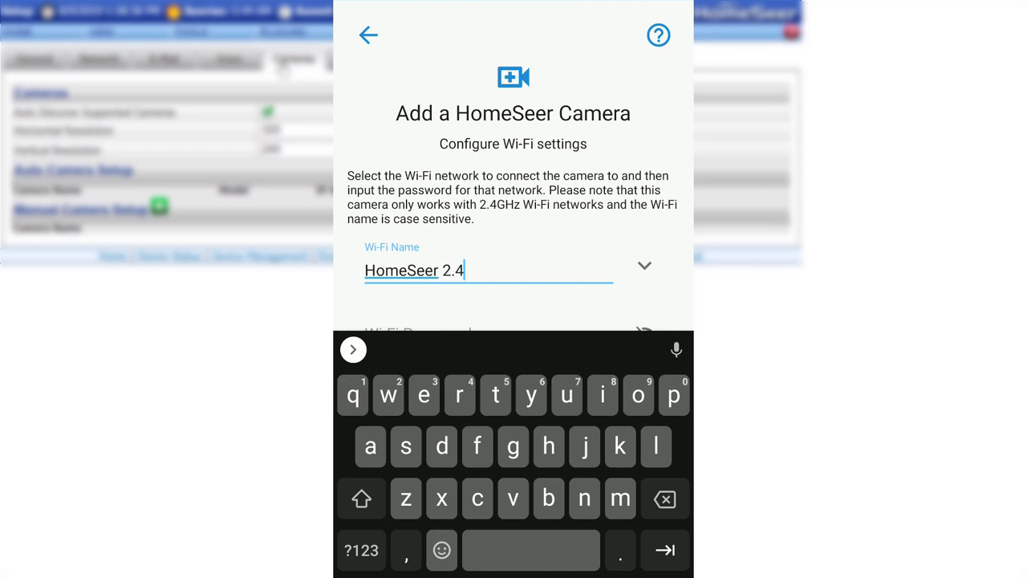
pyautogui.write('GHz')
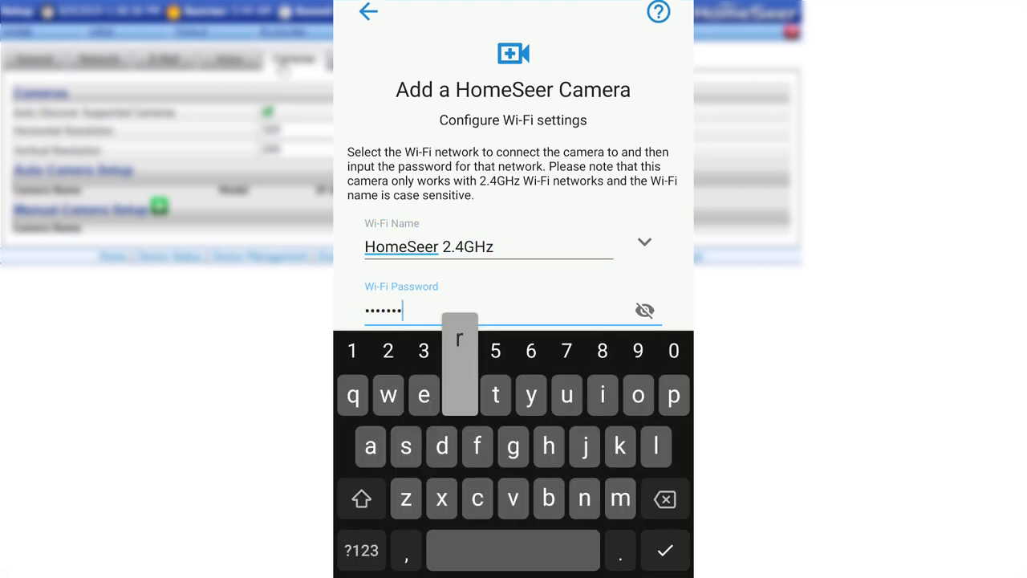
pyautogui.click(639, 542)
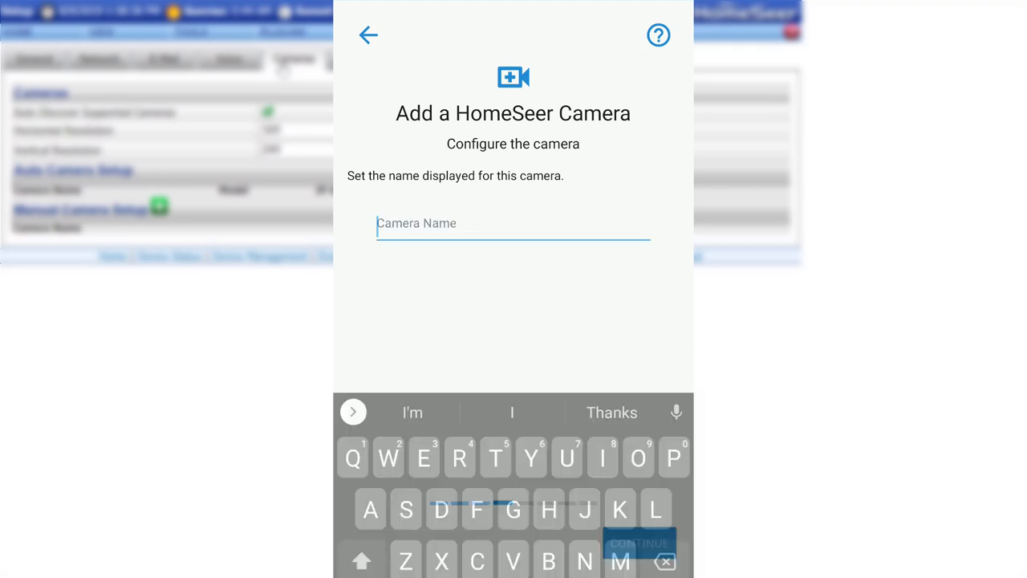
# Name the camera 'Indoor Camera' and continue to the login step.
pyautogui.write('Indoor Camera')
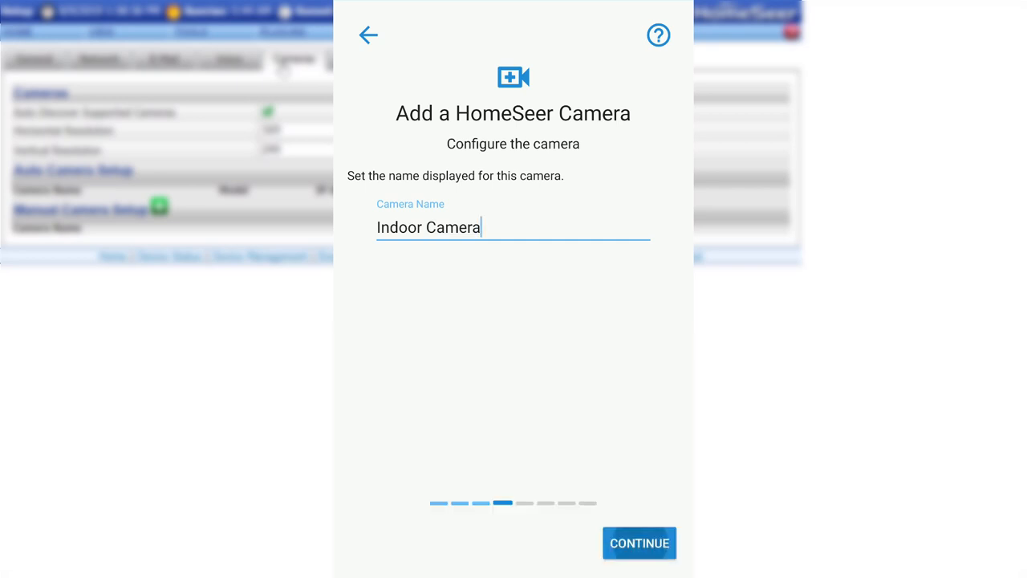
pyautogui.click(639, 543)
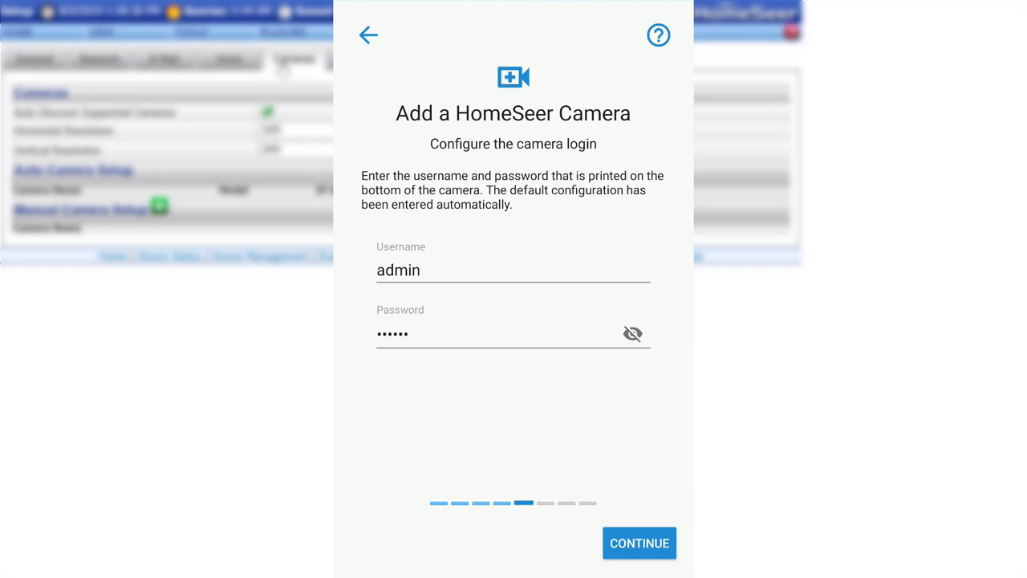
# Accept the default admin login and enter a new camera password.
pyautogui.click(639, 543)
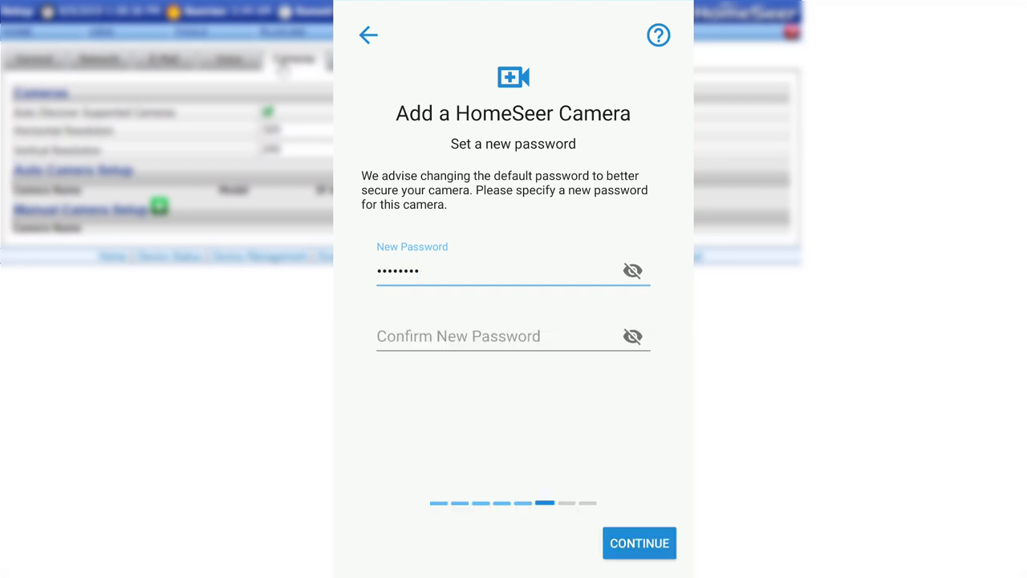
pyautogui.write('••••')
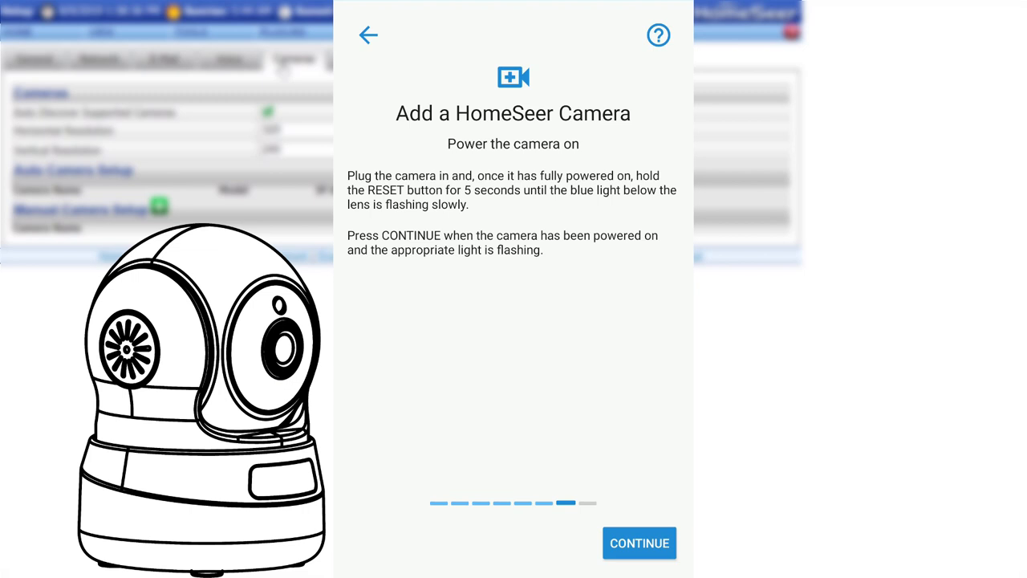
# Confirm the camera is powered on and finish setup once it reports success.
pyautogui.click(638, 542)
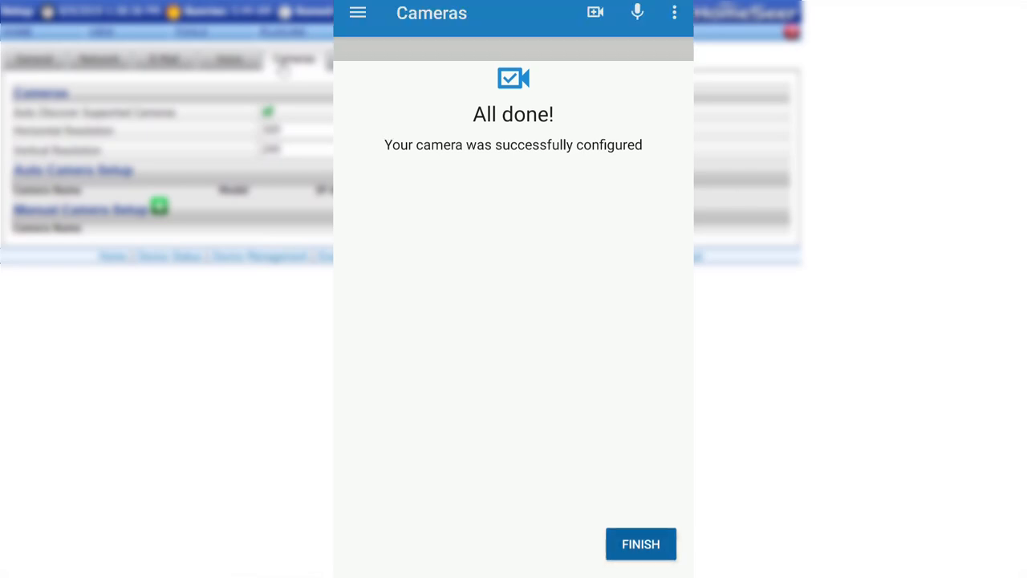
pyautogui.click(642, 543)
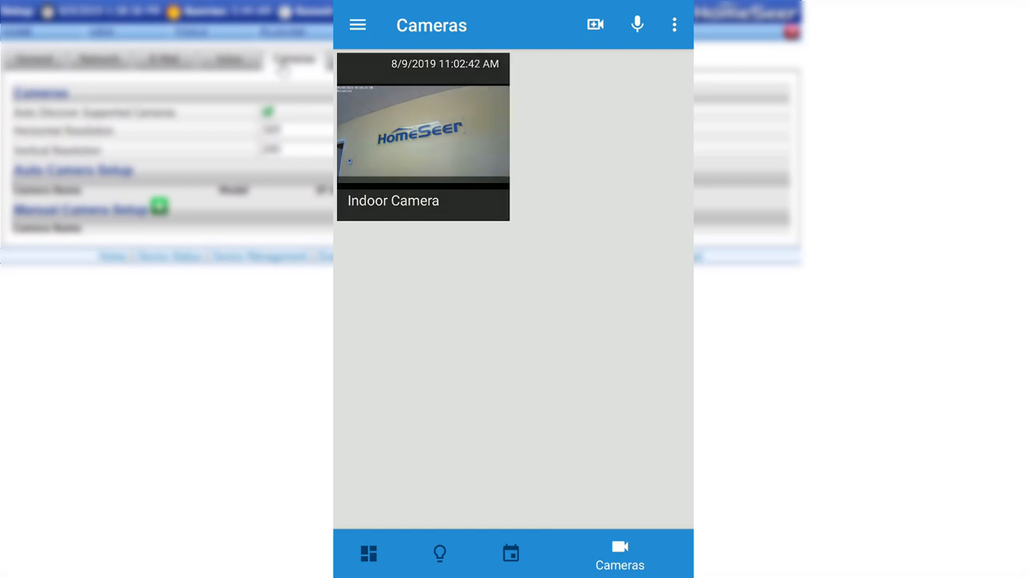
# Show the Indoor Camera's live feed with its pan and tilt arrows.
pyautogui.click(423, 136)
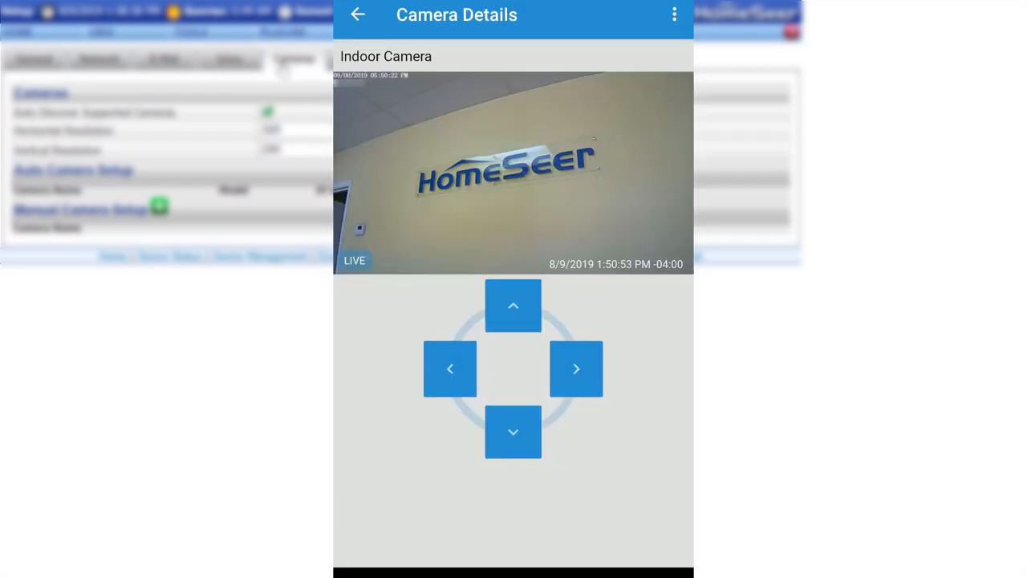